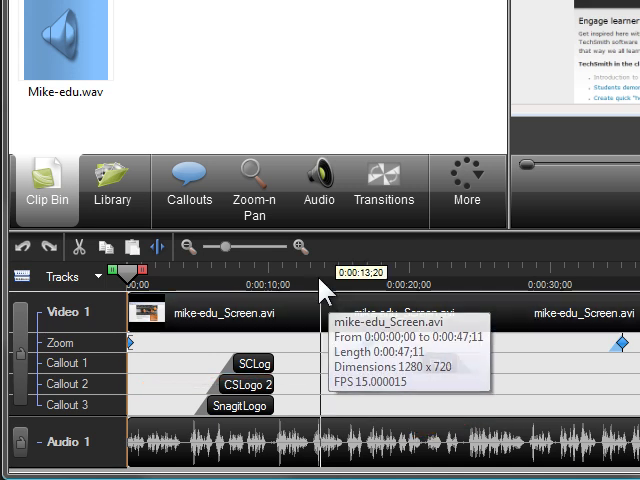
Zoom the timeline in once, then back out twice to show about the first 30 seconds.
click(300, 246)
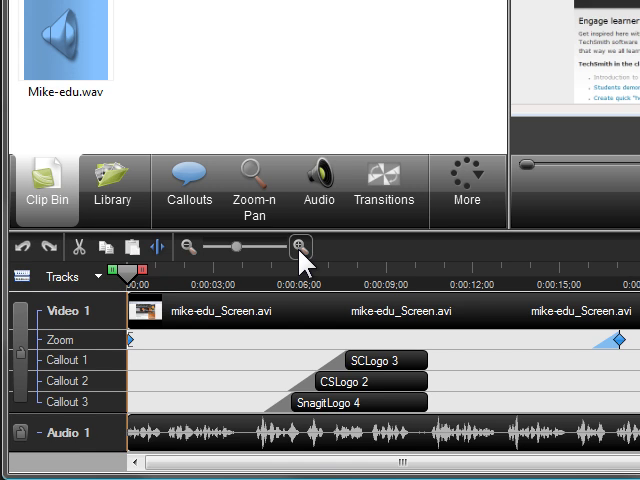
click(192, 246)
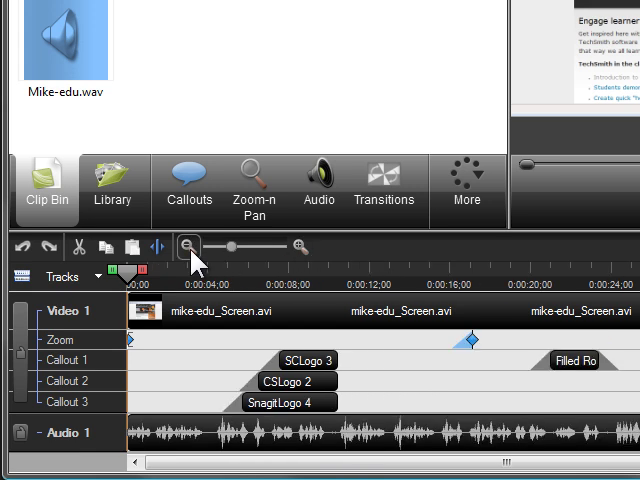
click(194, 246)
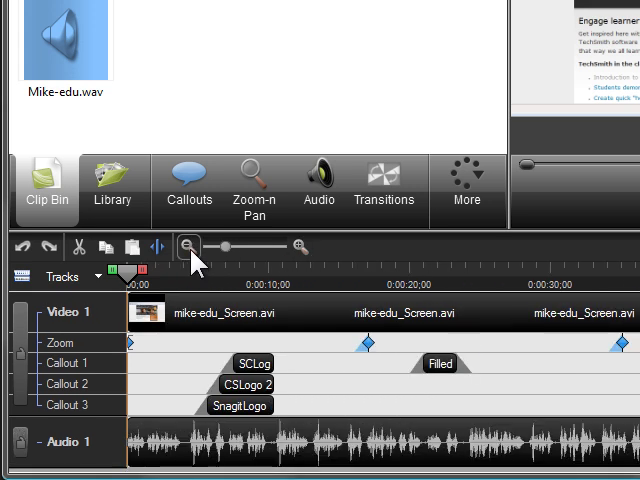
mouse_move(252, 364)
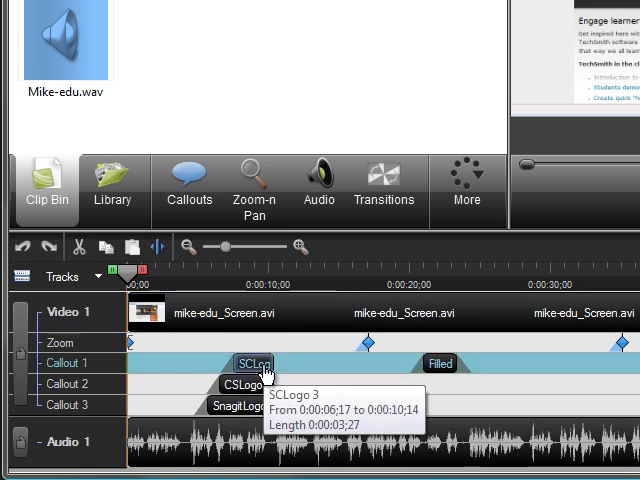
mouse_move(120, 378)
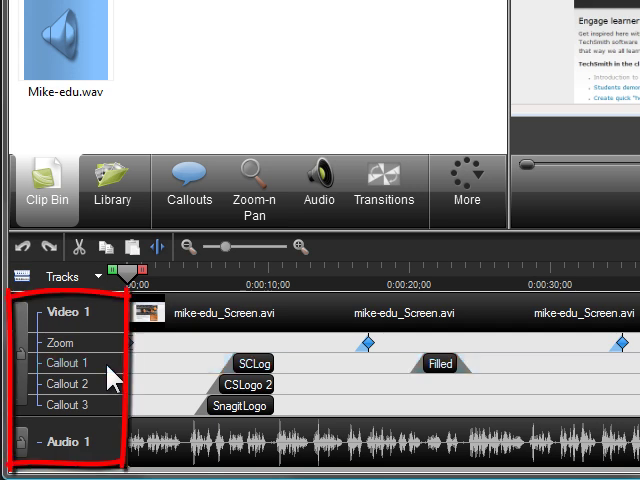
mouse_move(112, 420)
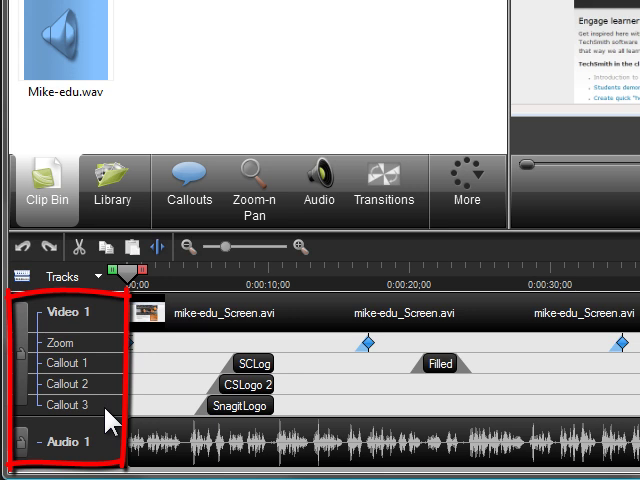
mouse_move(68, 448)
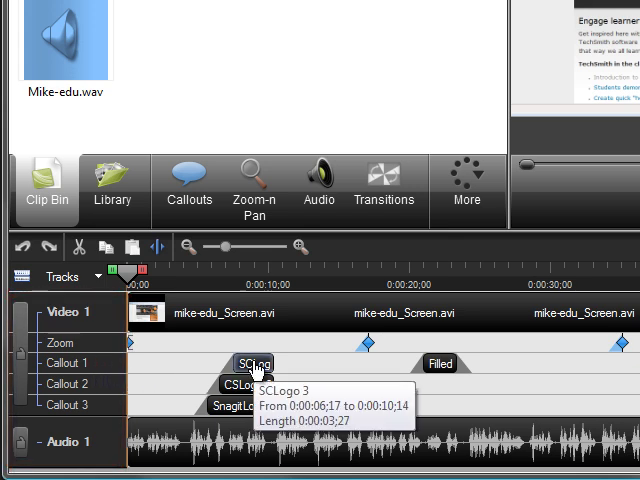
Move the SCLogo 3 callout to about 0:08 and lengthen it to roughly six seconds.
drag(244, 362, 318, 362)
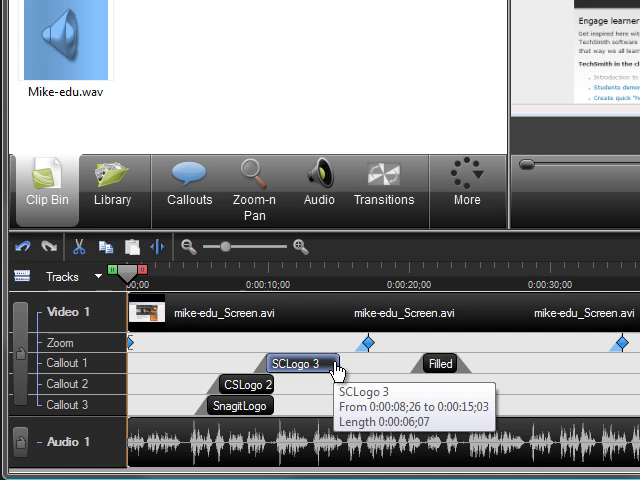
drag(316, 364, 300, 364)
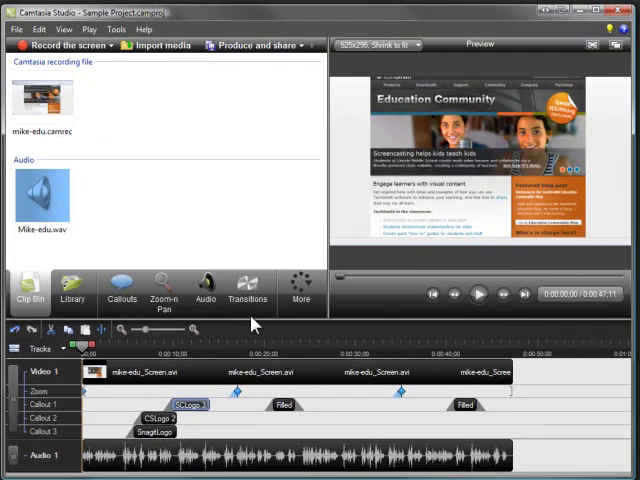
mouse_move(356, 290)
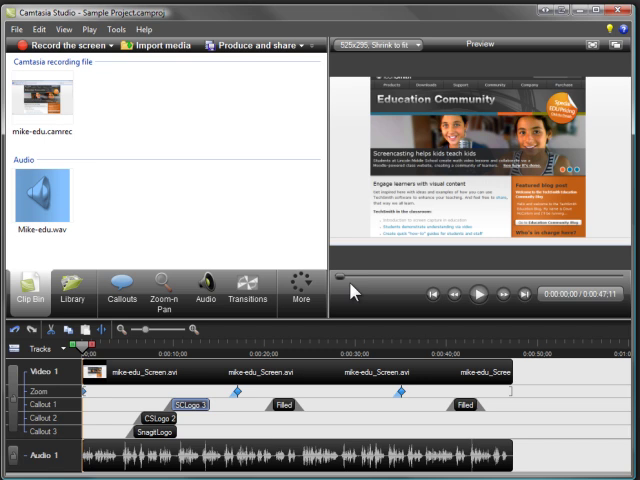
mouse_move(352, 292)
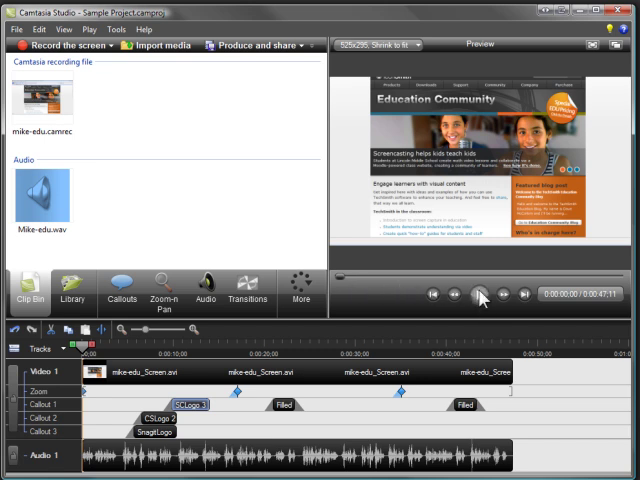
Play the preview forward and pause it around the ten-second mark.
click(480, 294)
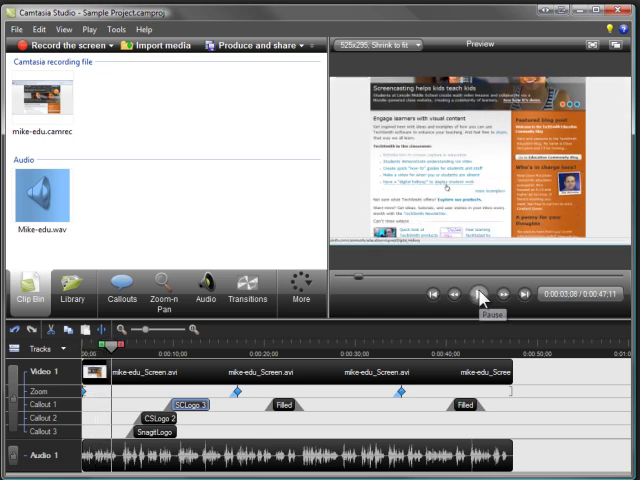
click(480, 292)
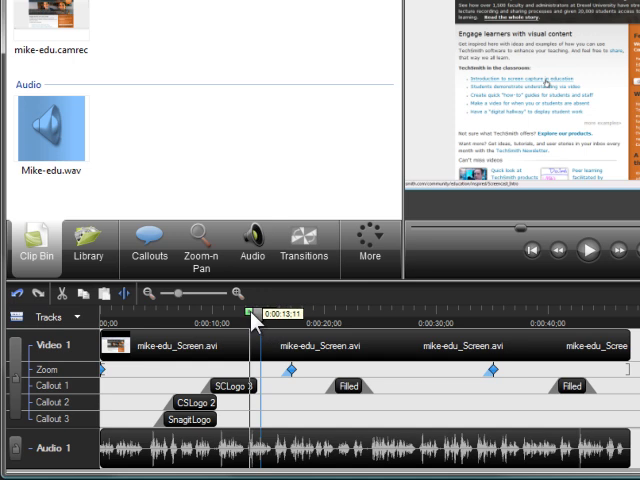
Mark a span of a few seconds on the timeline starting near the 10-second mark.
drag(248, 312, 220, 312)
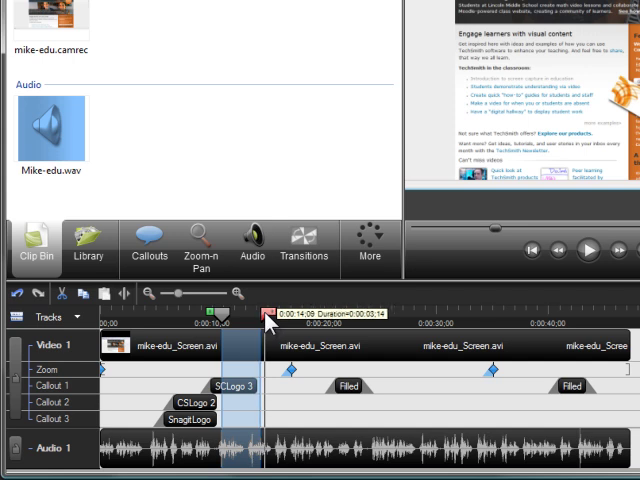
drag(264, 316, 336, 316)
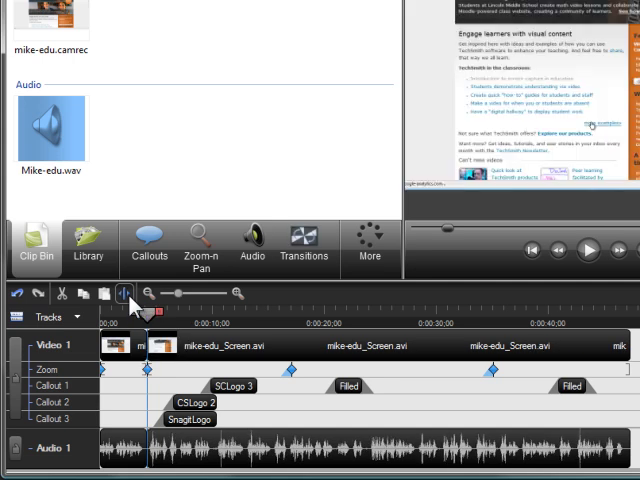
mouse_move(136, 310)
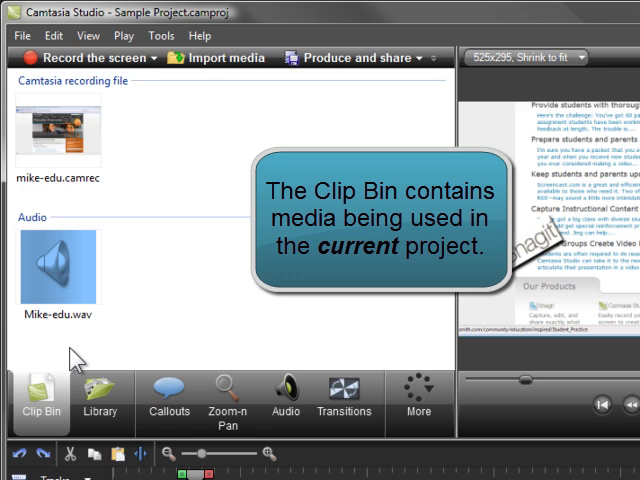
Show the Library and expand the Rounded Angles folder to list its clips.
click(100, 410)
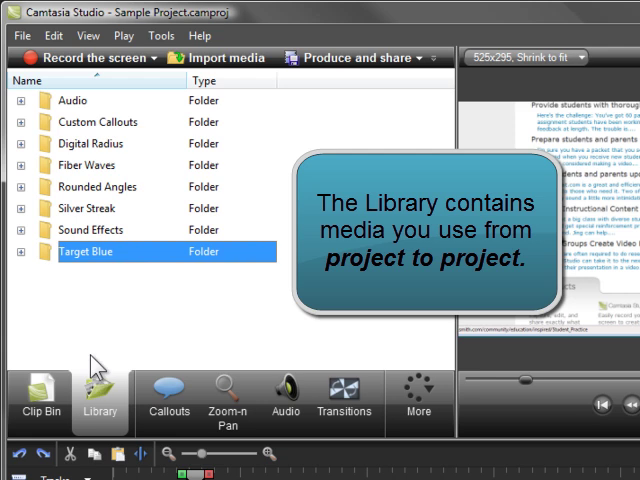
mouse_move(96, 342)
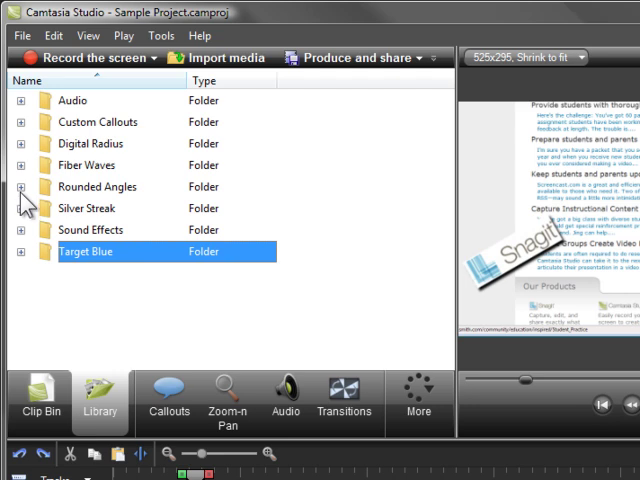
click(16, 188)
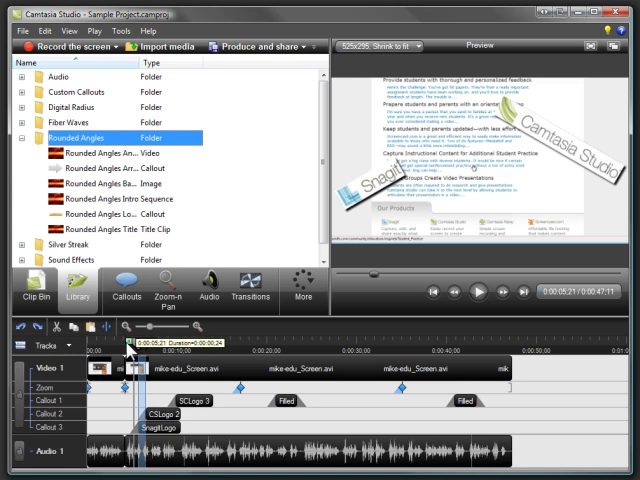
Add the timeline selection to the Library as a new Sequence entry.
right_click(130, 376)
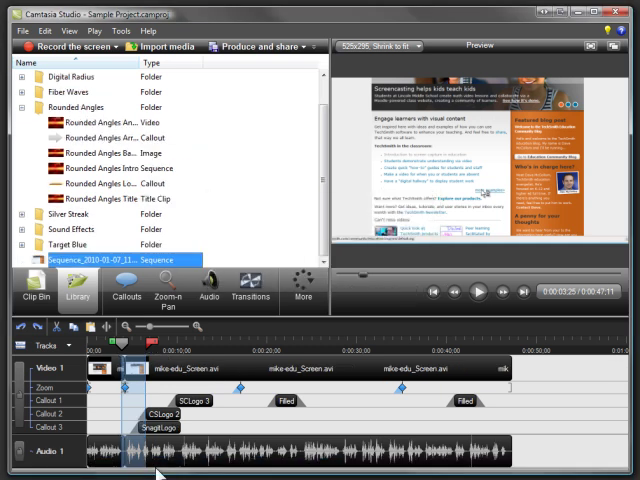
mouse_move(128, 204)
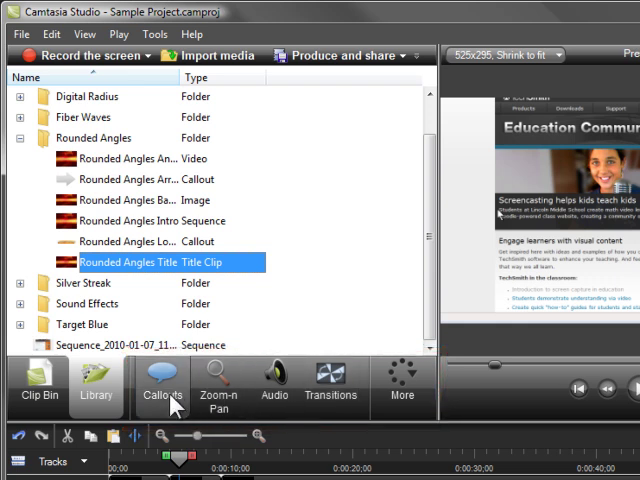
Visit the Callouts, Transitions and Zoom-n-Pan tasks, then add Cursor Effects from More.
click(160, 388)
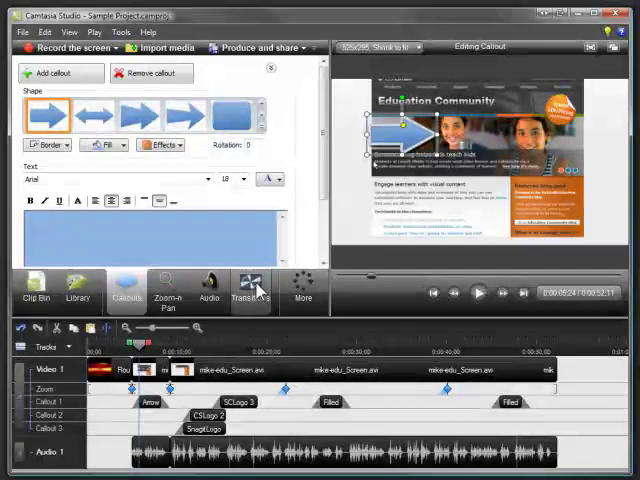
click(250, 290)
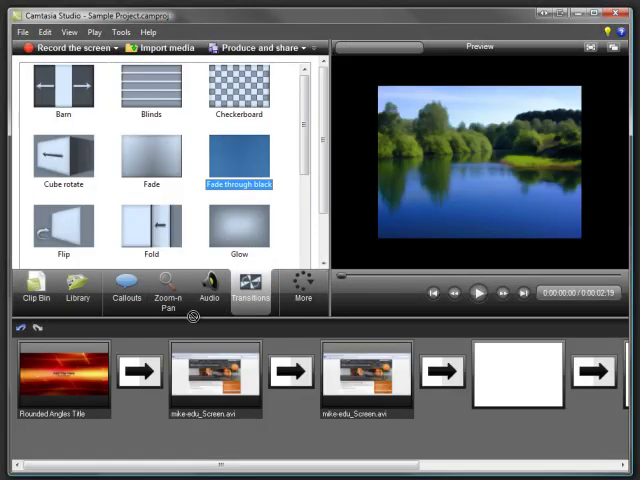
click(36, 290)
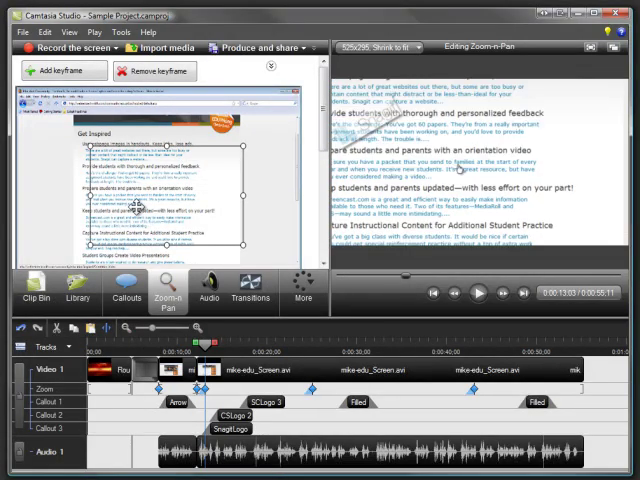
click(302, 290)
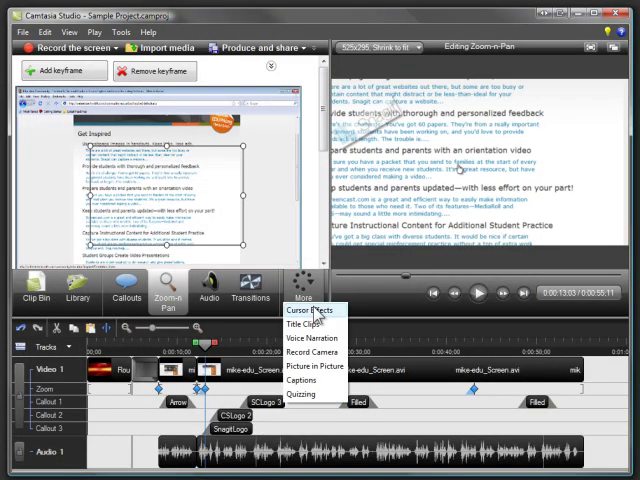
click(312, 316)
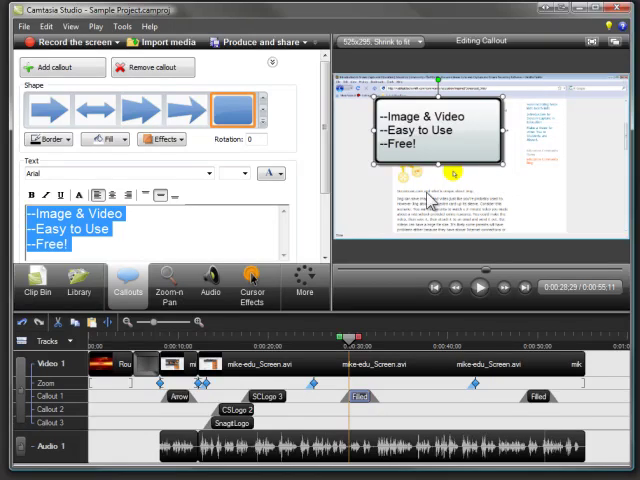
Show the Clip Bin listing mike-edu.camrec and Mike-edu.wav.
click(38, 288)
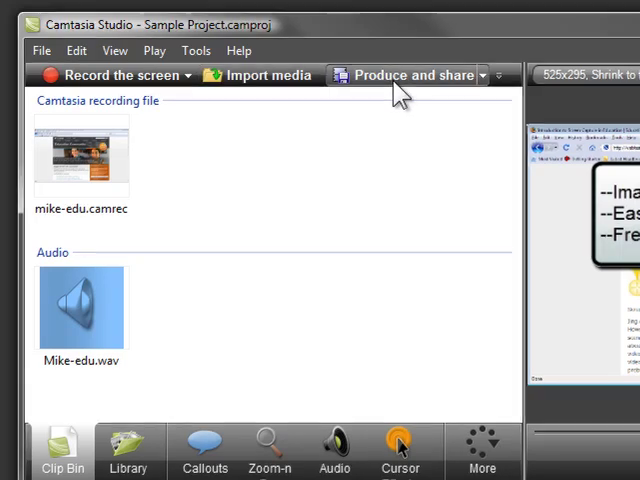
Produce the project as a Blog-preset MP4 saved in the Camtasia Studio documents folder.
click(404, 76)
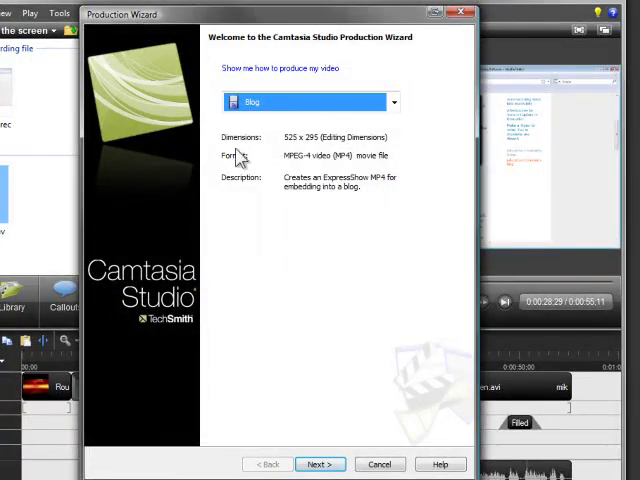
click(320, 464)
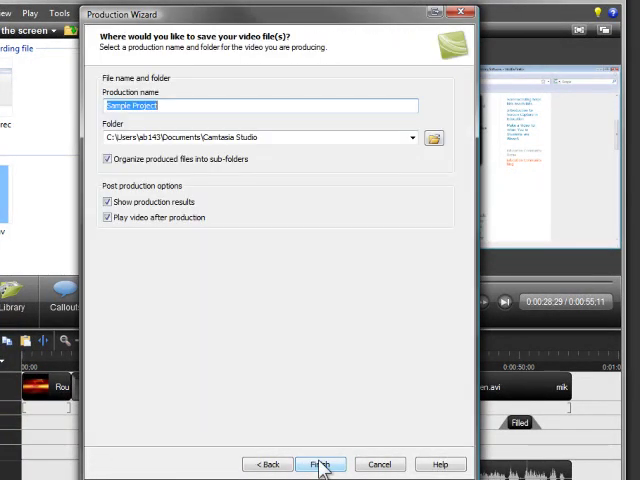
click(320, 464)
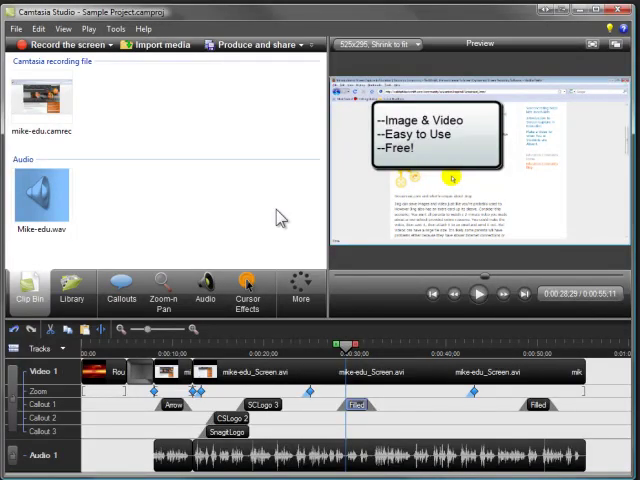
mouse_move(404, 424)
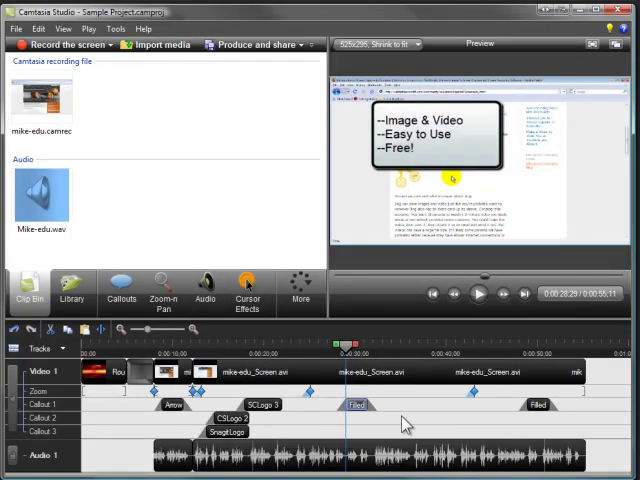
Play the project preview showing the bulleted callout over the recording.
click(480, 292)
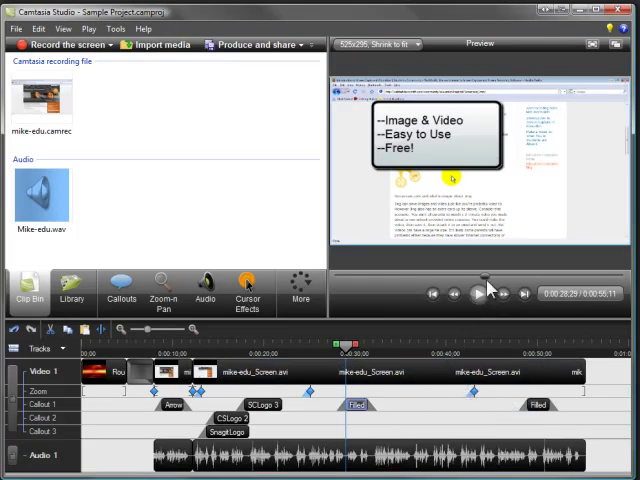